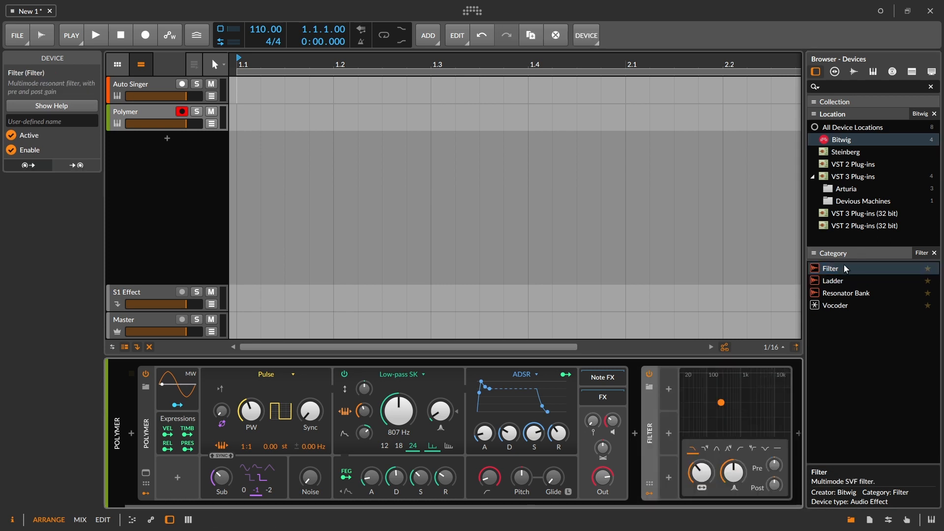
Preview the Ladder filter, browse Polymer's filter types, and search devices for 'GRID' on Auto Singer.
left_click(833, 280)
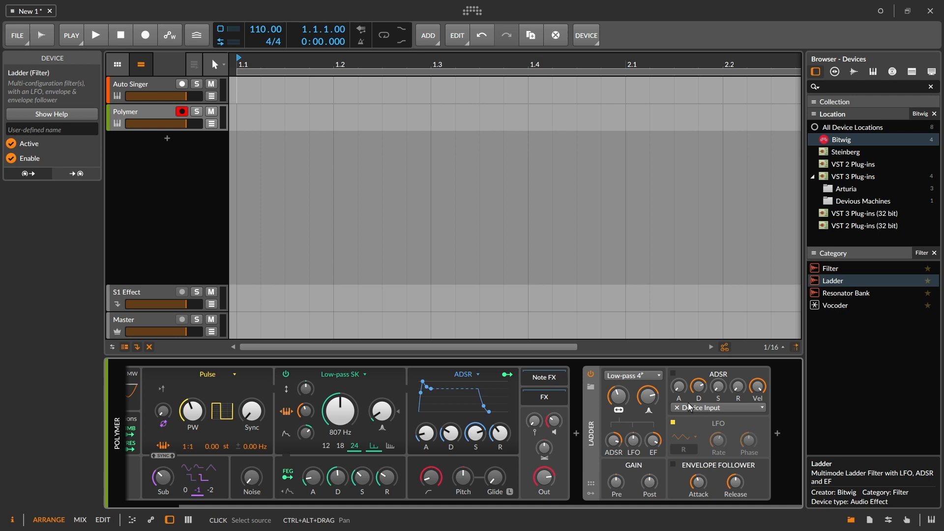
mouse_move(589, 422)
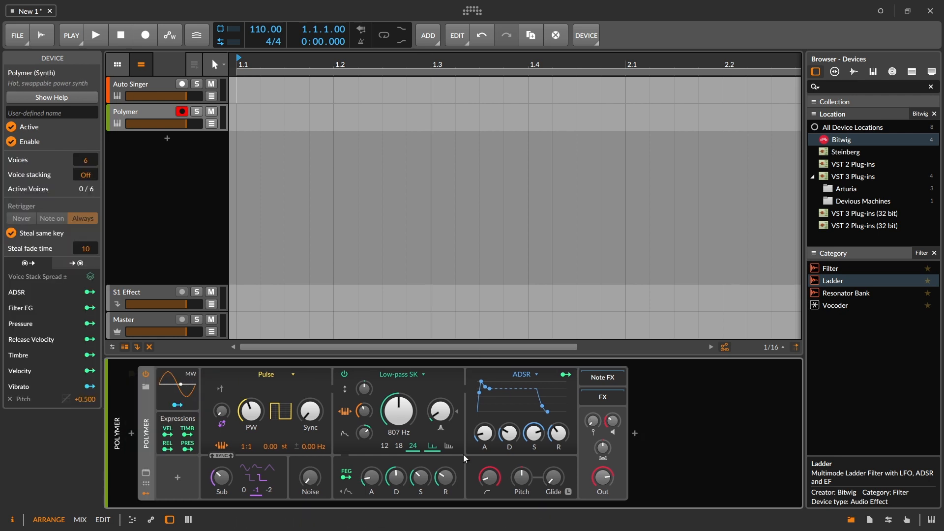
left_click(402, 374)
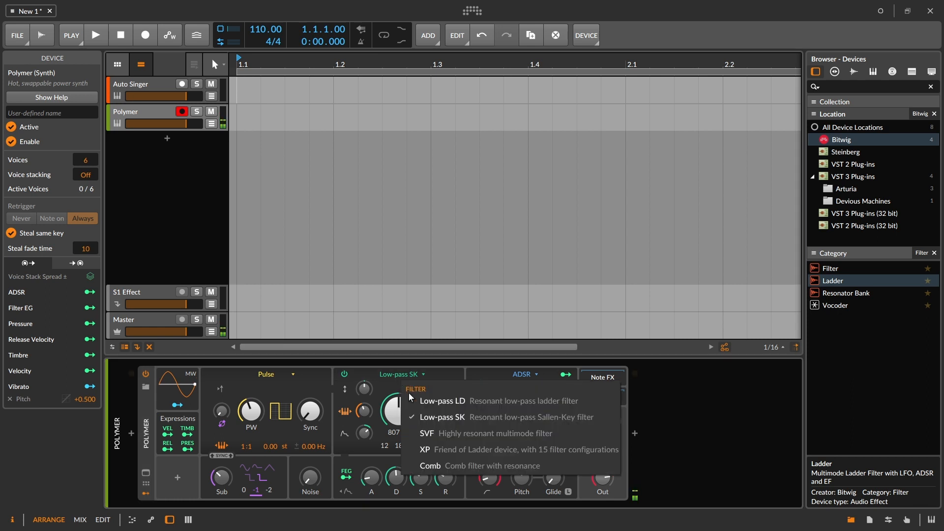
left_click(444, 402)
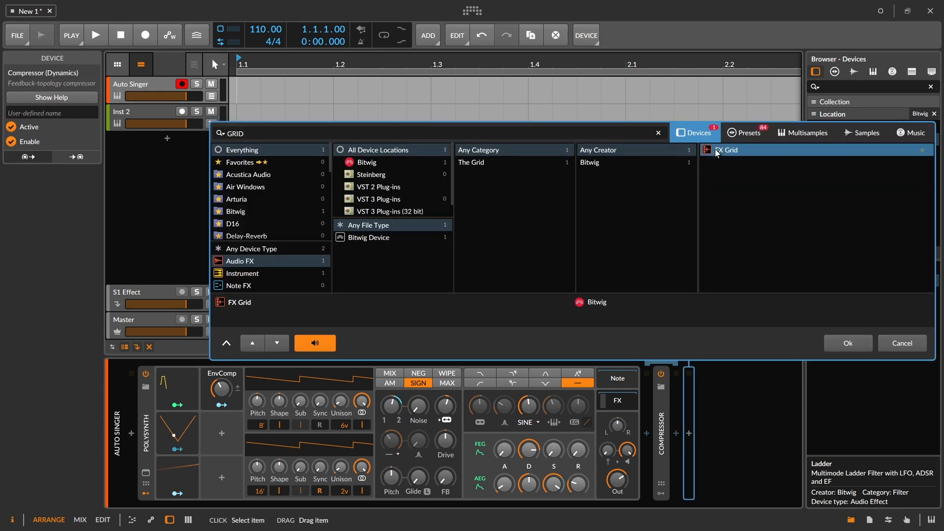
Insert FX Grid after the Compressor and show the Filter module category.
left_click(847, 343)
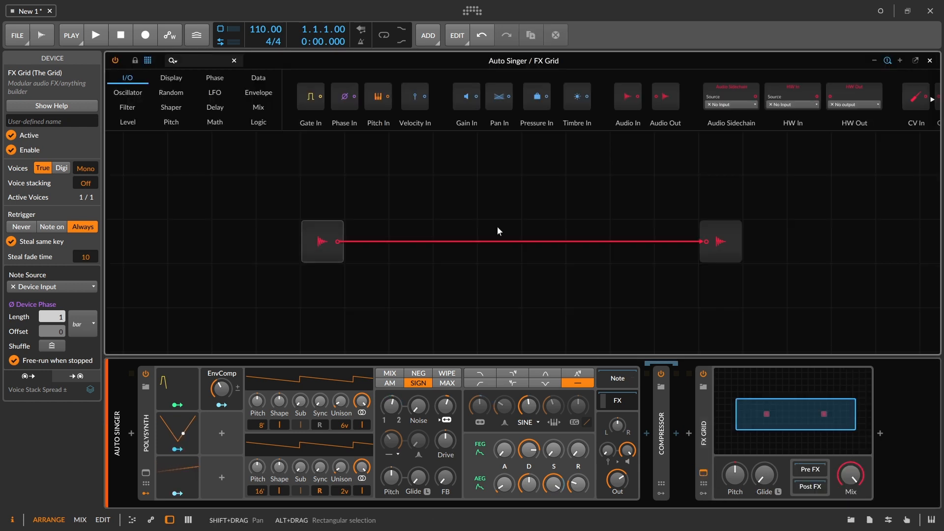
left_click(127, 108)
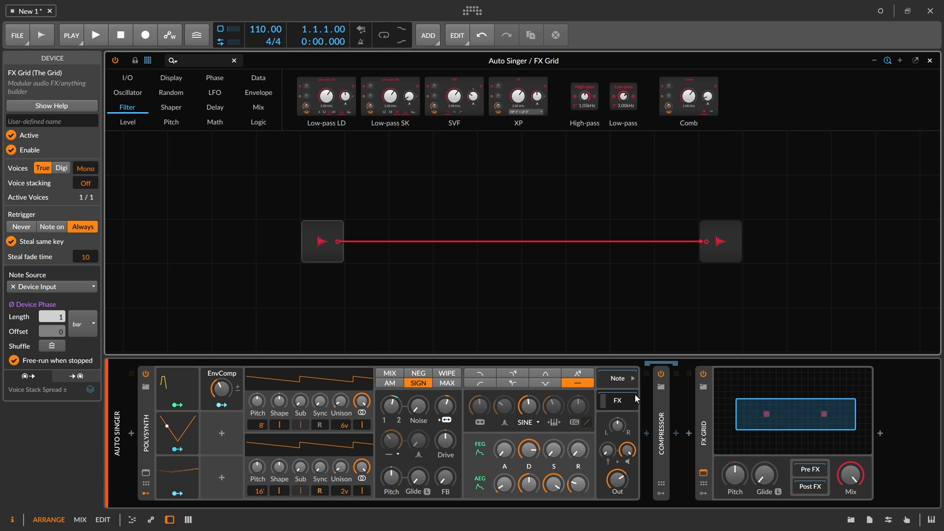
mouse_move(688, 96)
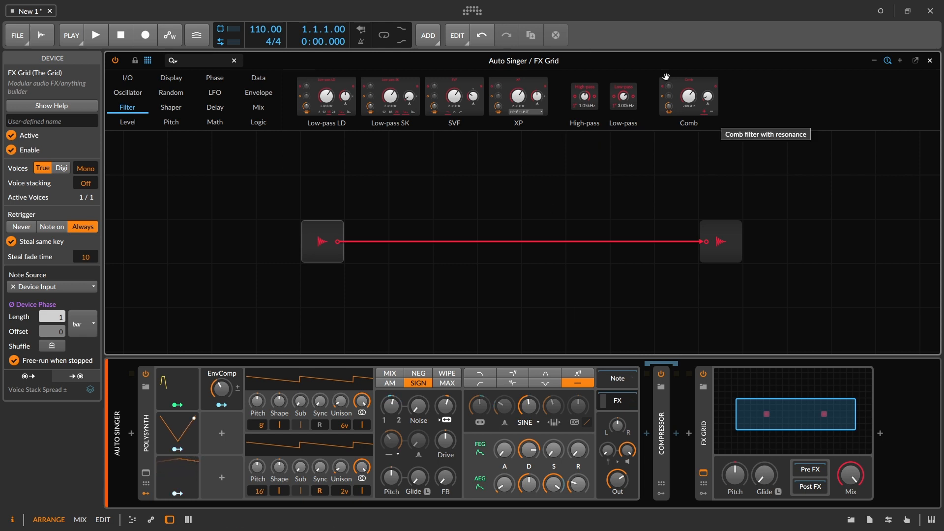
mouse_move(548, 176)
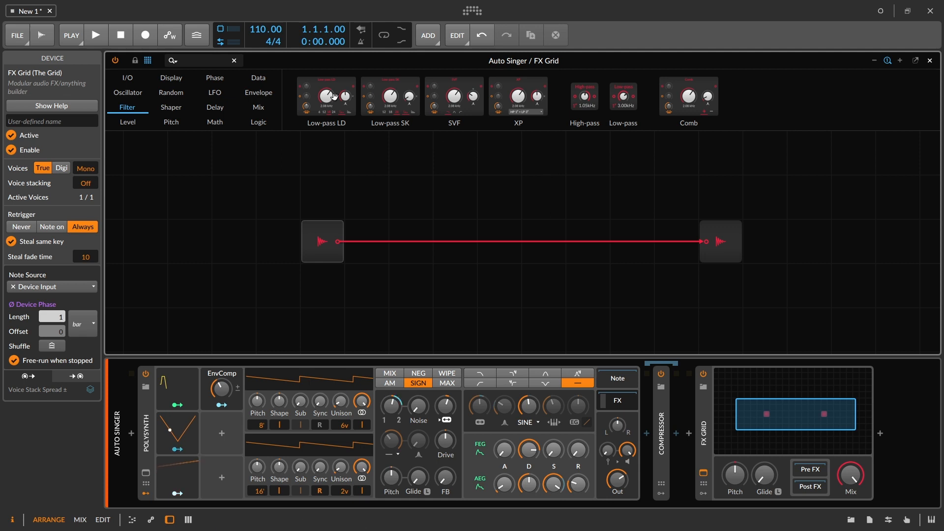
Place a Low-pass LD module on the audio cable and close the FX Grid editor.
left_click(325, 96)
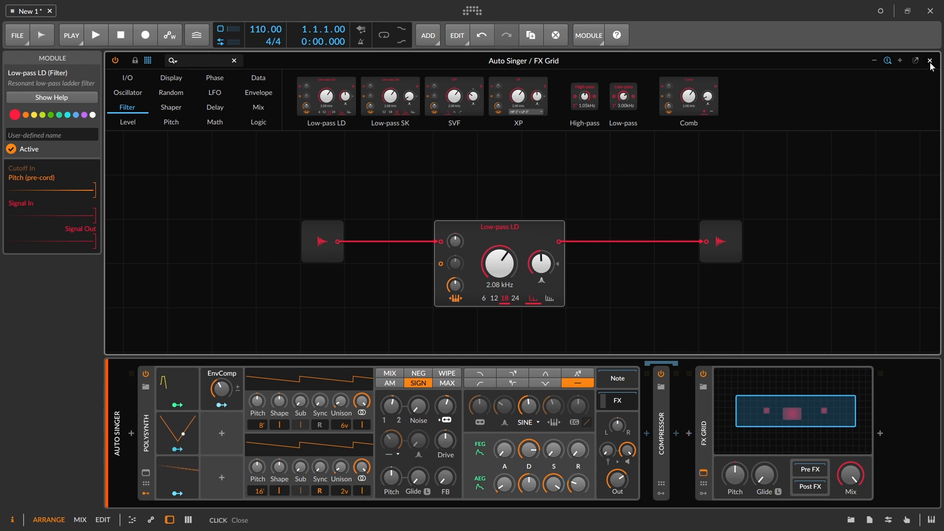
left_click(930, 60)
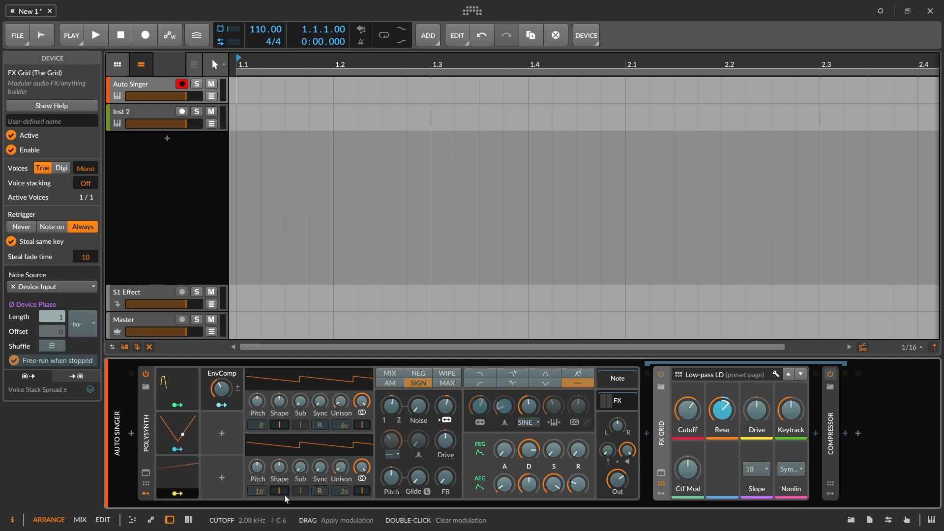
left_click_drag(721, 412, 722, 398)
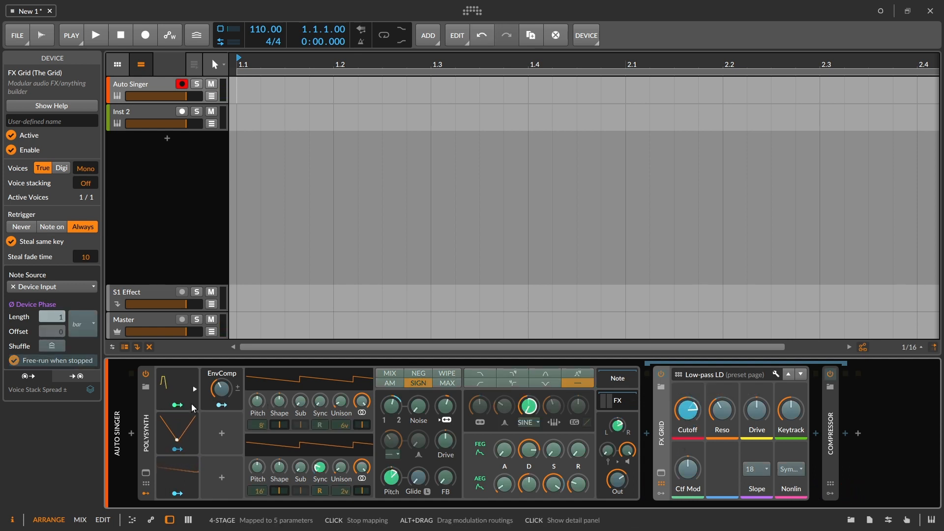
left_click_drag(687, 408, 695, 410)
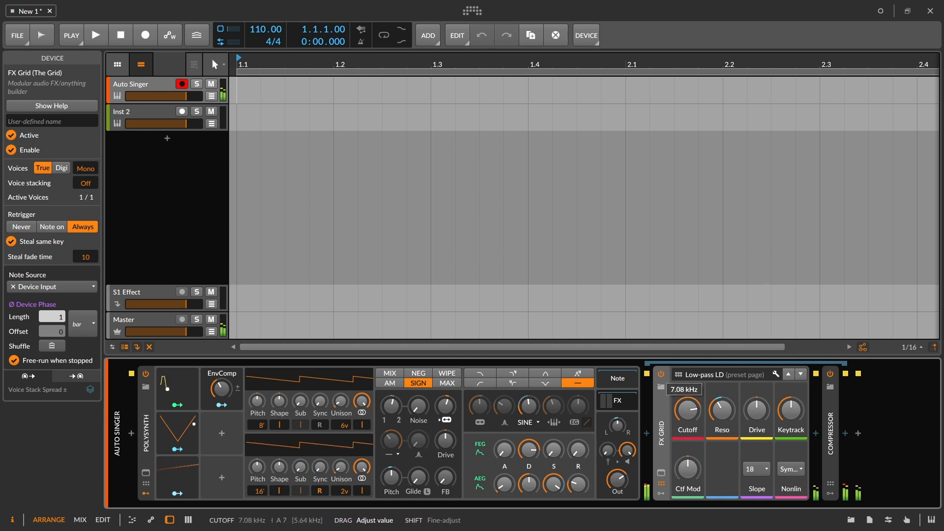
left_click_drag(687, 410, 687, 422)
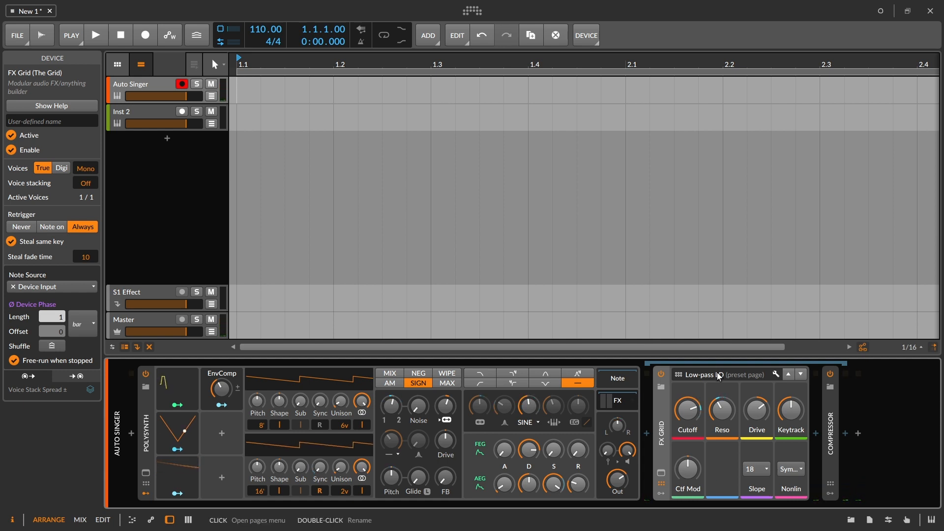
Open the FX Grid's remote pages, then delete the FX Grid device from Auto Singer.
left_click(790, 469)
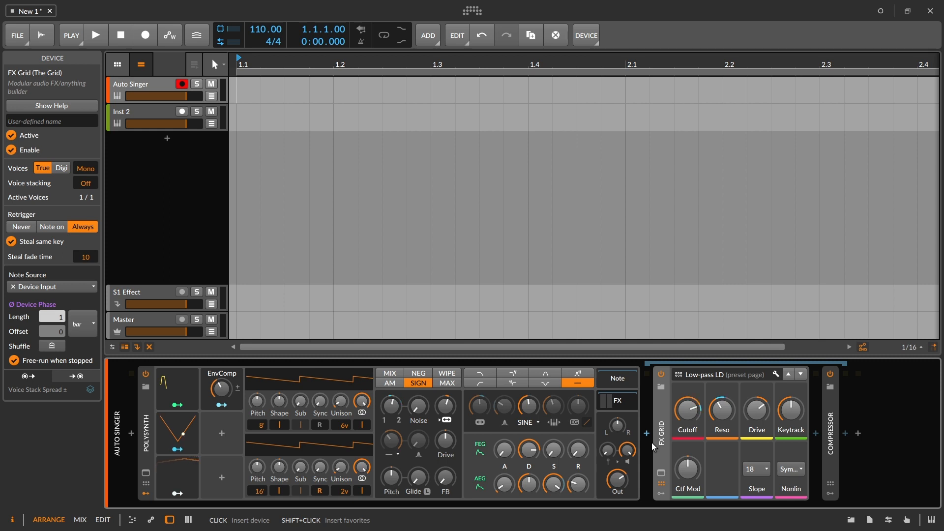
right_click(660, 427)
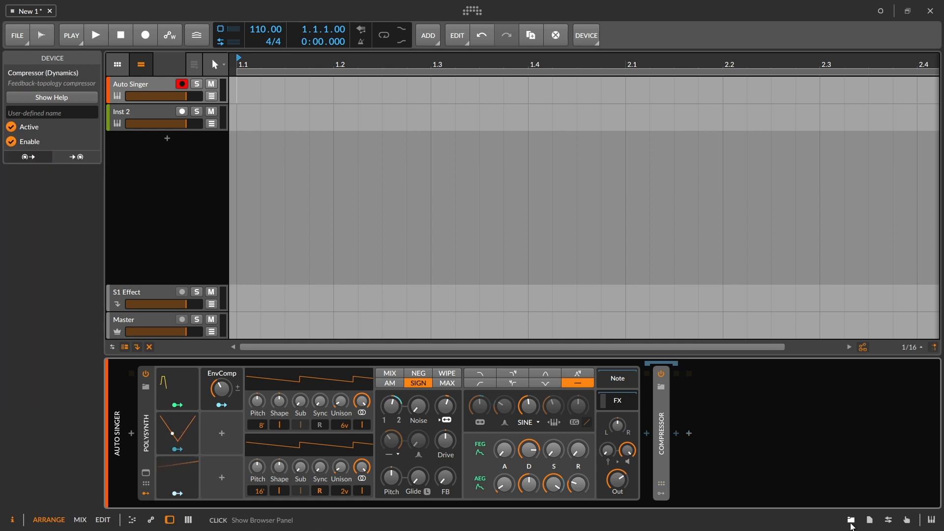
Browse the saved filter presets and insert Low-pass SK into the chain.
left_click(850, 520)
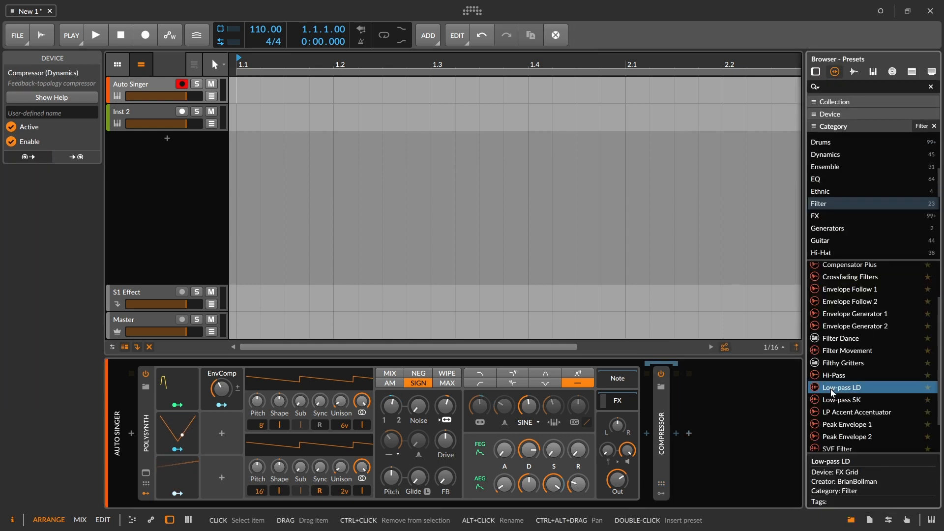
left_click(843, 399)
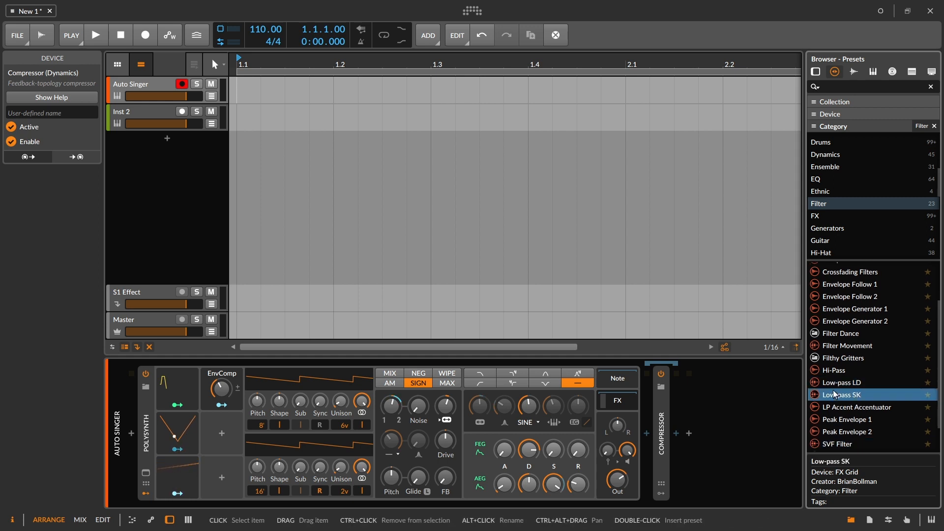
left_click(842, 383)
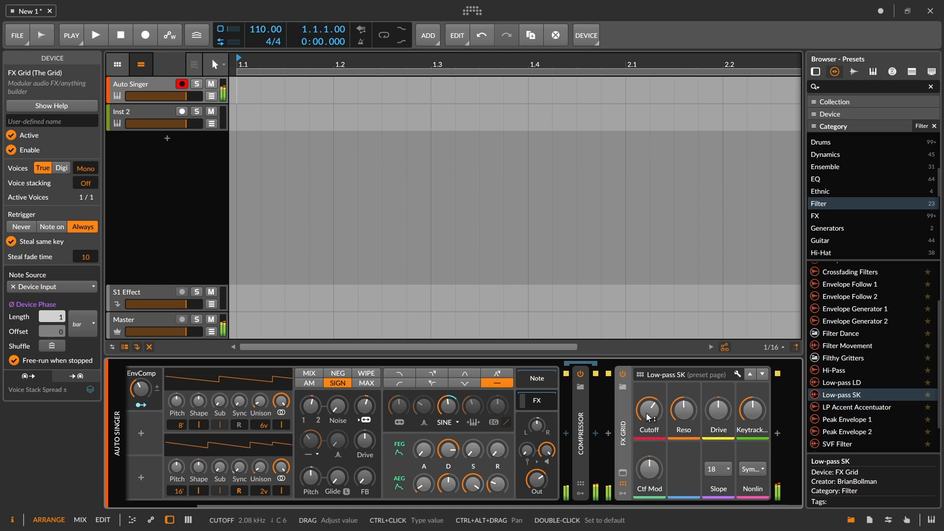
left_click_drag(649, 412, 649, 397)
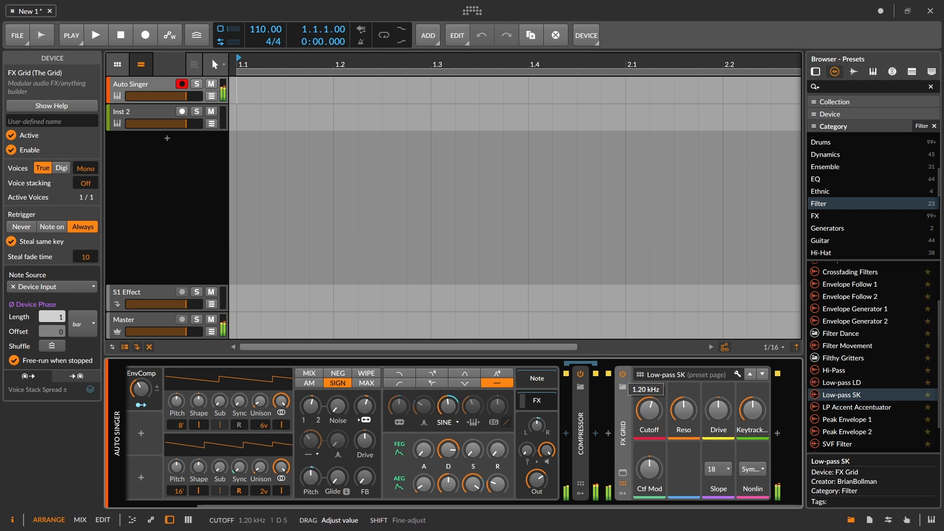
left_click_drag(649, 411, 649, 398)
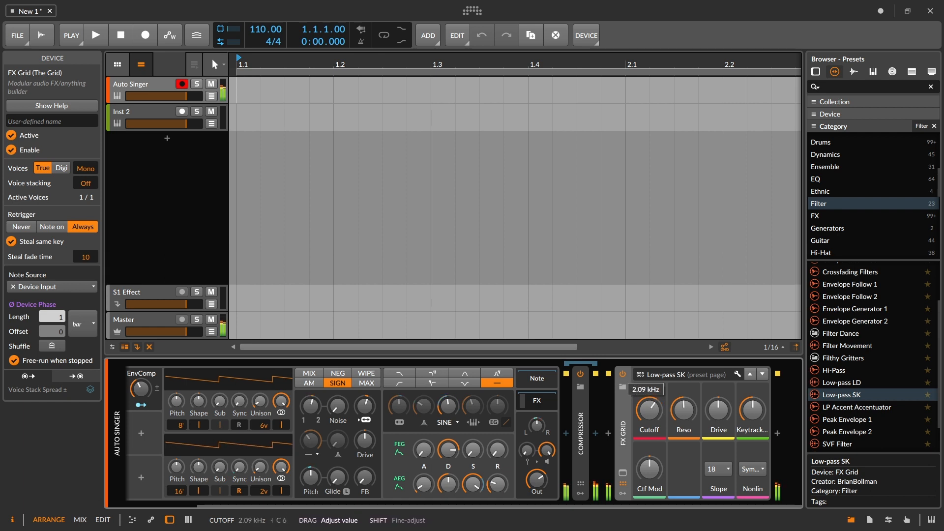
left_click_drag(649, 407, 649, 395)
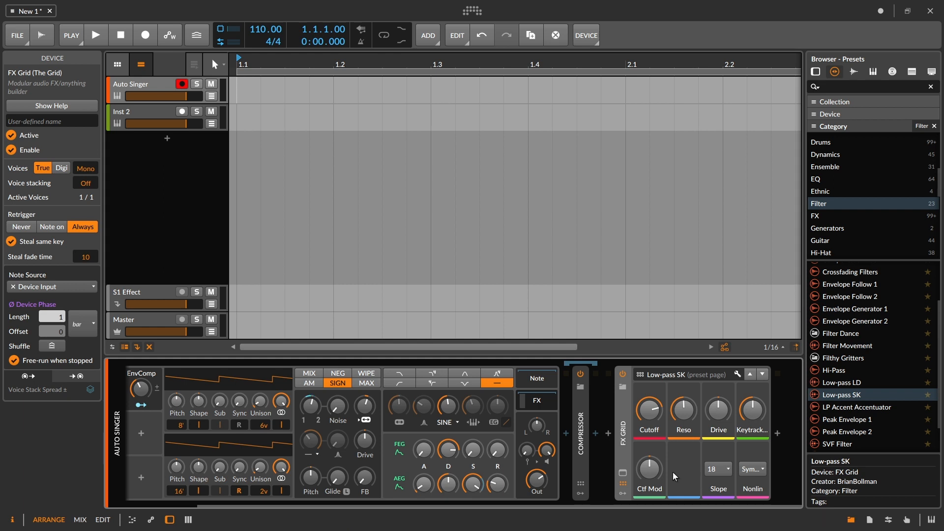
mouse_move(622, 475)
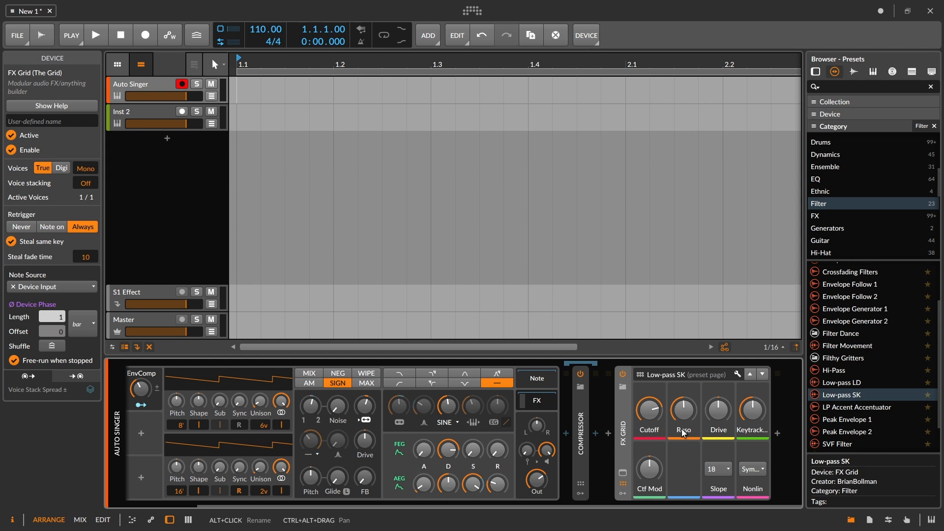
mouse_move(624, 413)
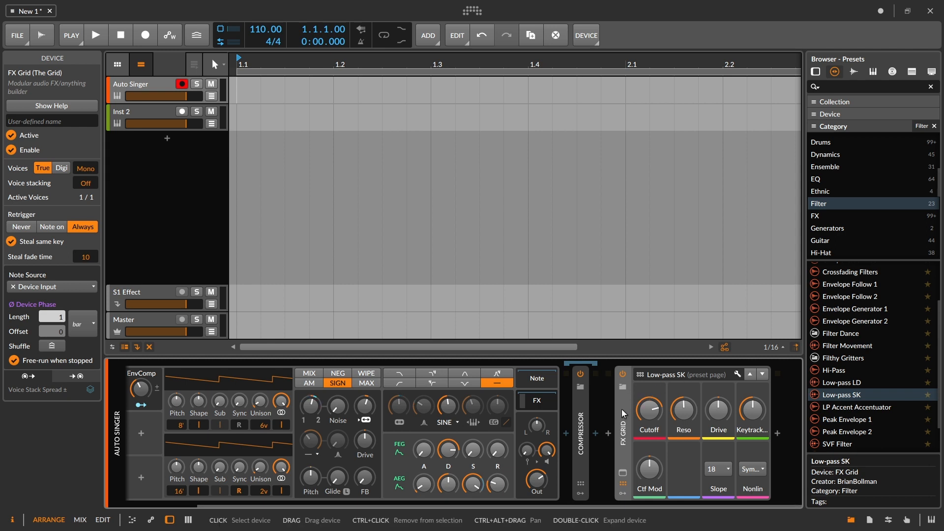